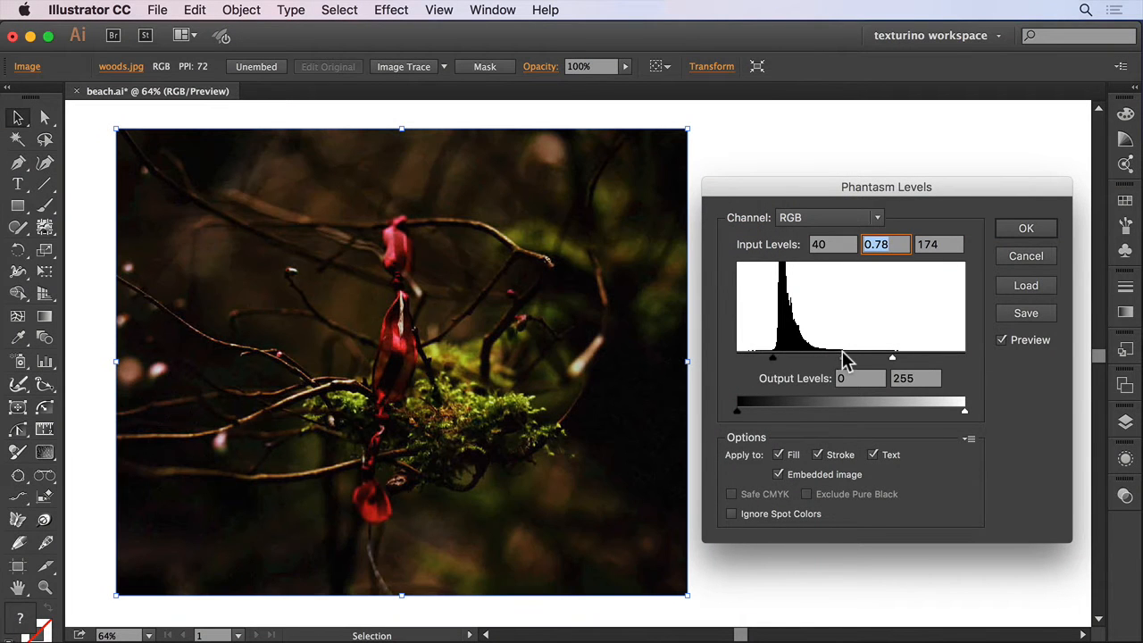
Step: Close the Phantasm Levels dialog on the woods photo
{"action": "left_click", "coordinate": [1025, 227]}
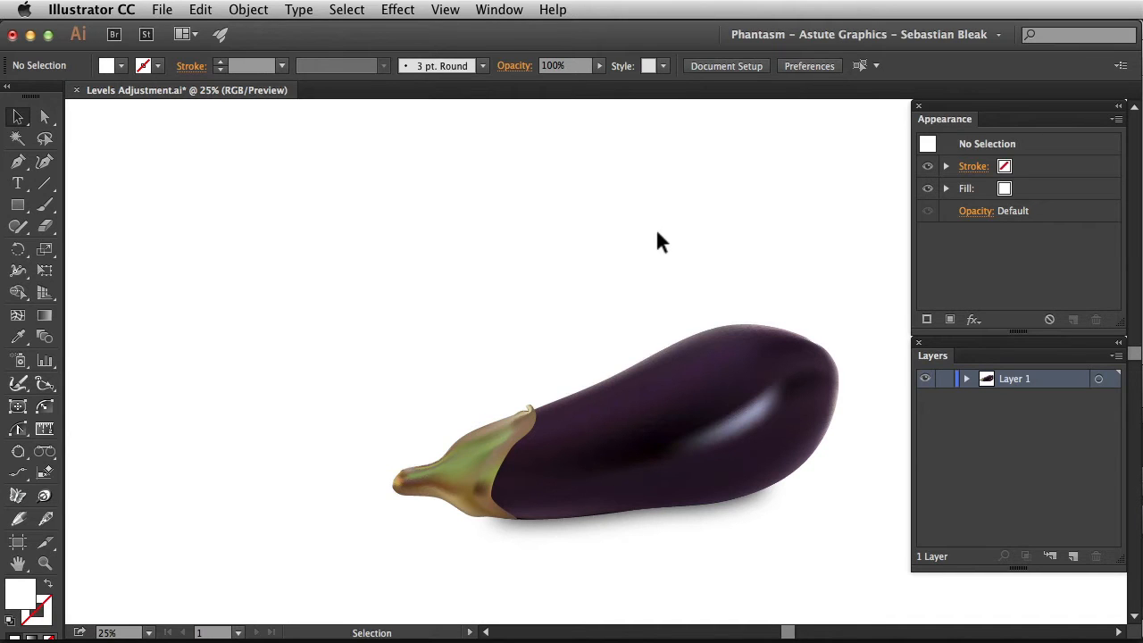
Step: Select the eggplant group, browse Object filters without applying, then open Effect > Phantasm
{"action": "left_click", "coordinate": [599, 429]}
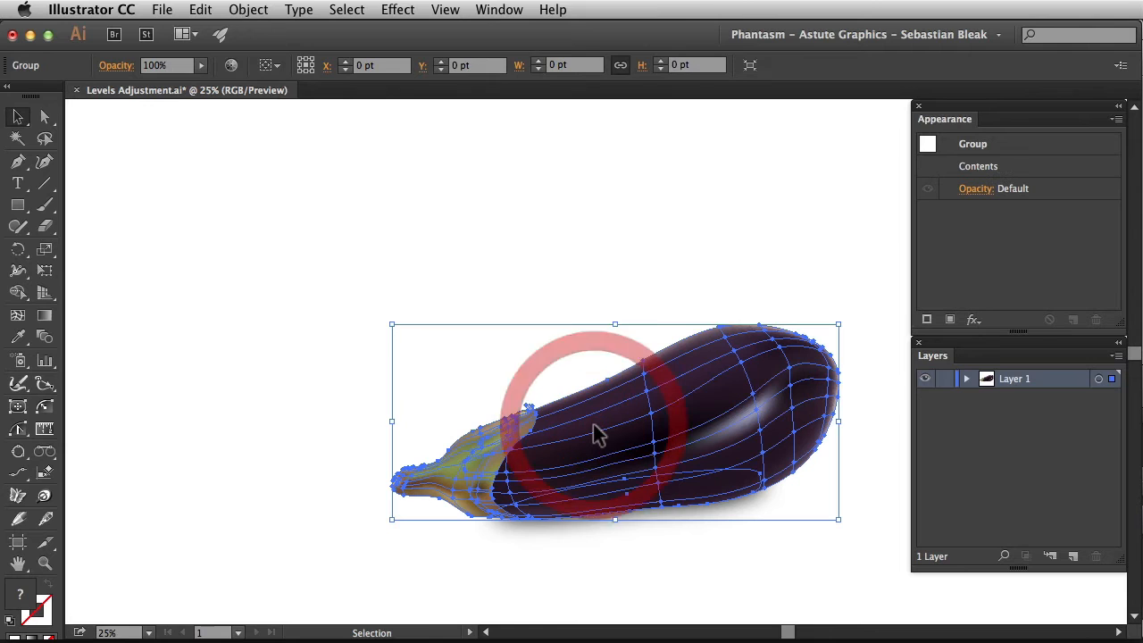
{"action": "left_click", "coordinate": [247, 10]}
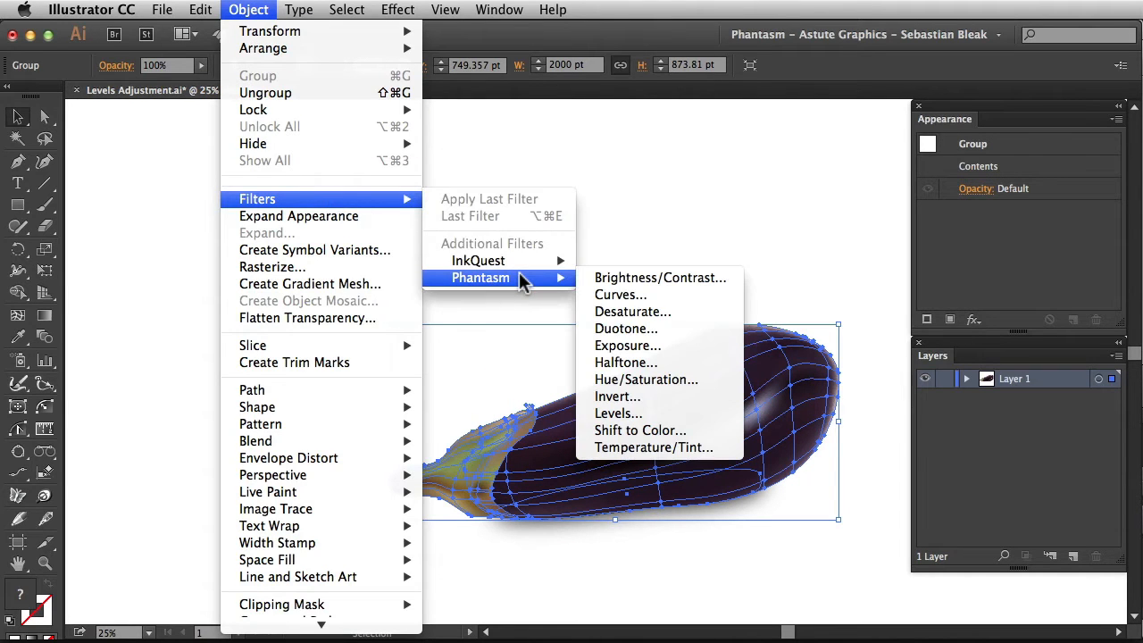
{"action": "mouse_move", "coordinate": [643, 414]}
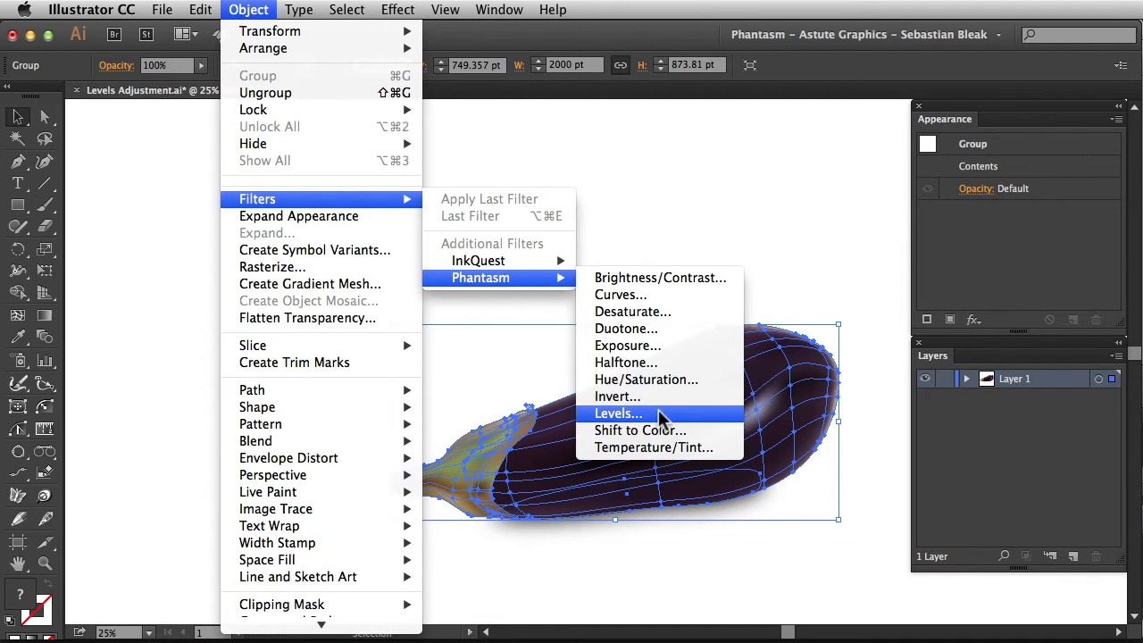
{"action": "left_click", "coordinate": [618, 413]}
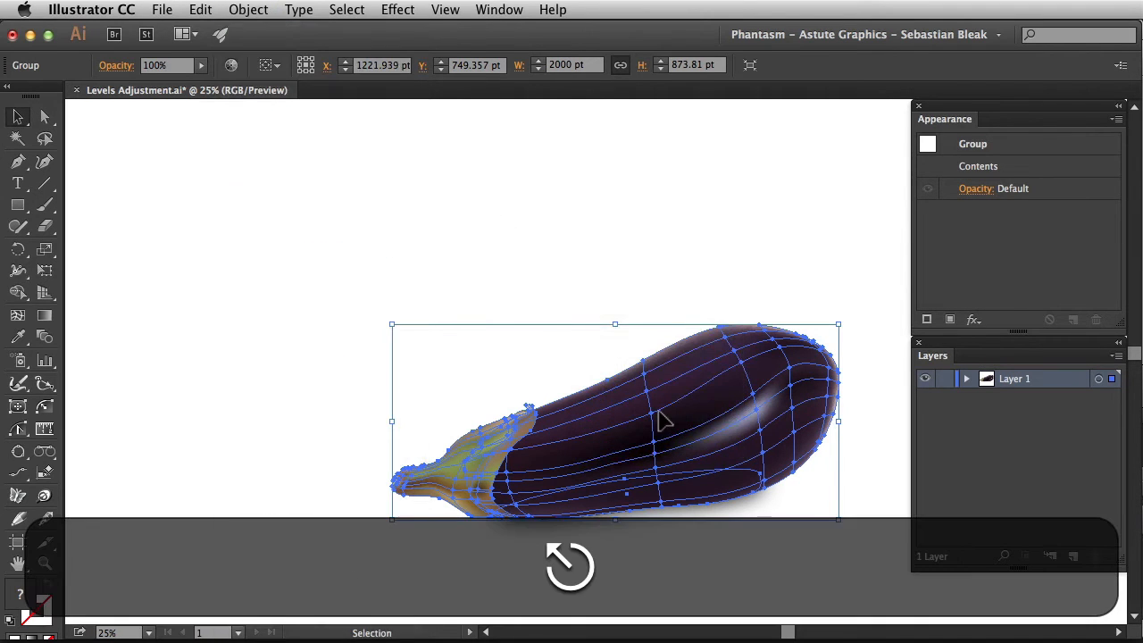
{"action": "left_click", "coordinate": [398, 10]}
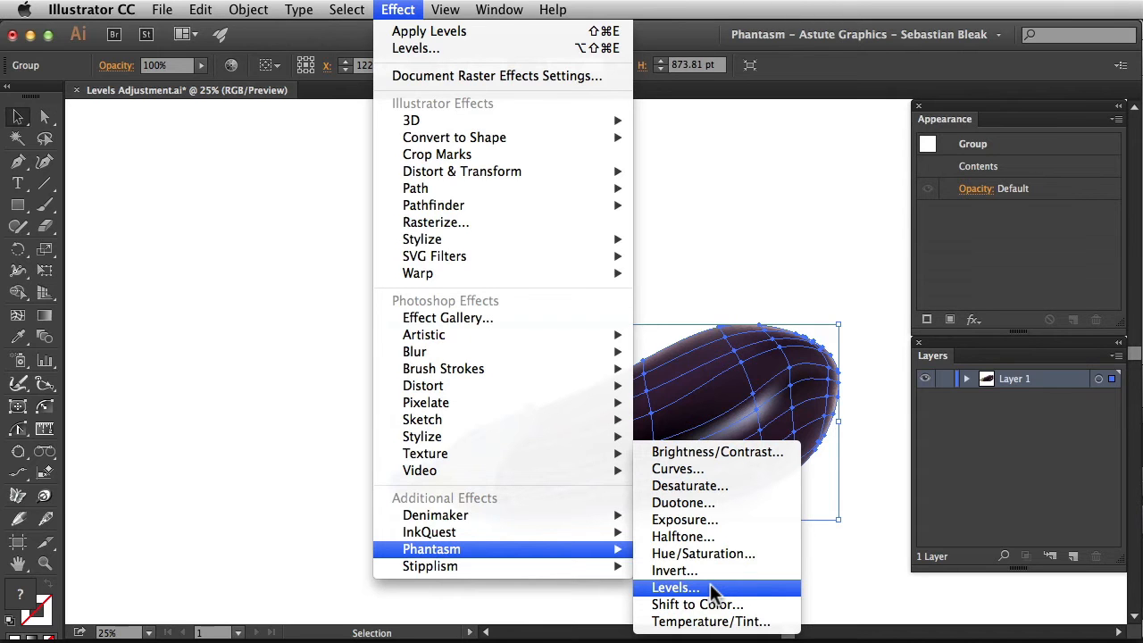
Step: Open Phantasm Levels for the eggplant and keep the Channel set to RGB
{"action": "left_click", "coordinate": [696, 587]}
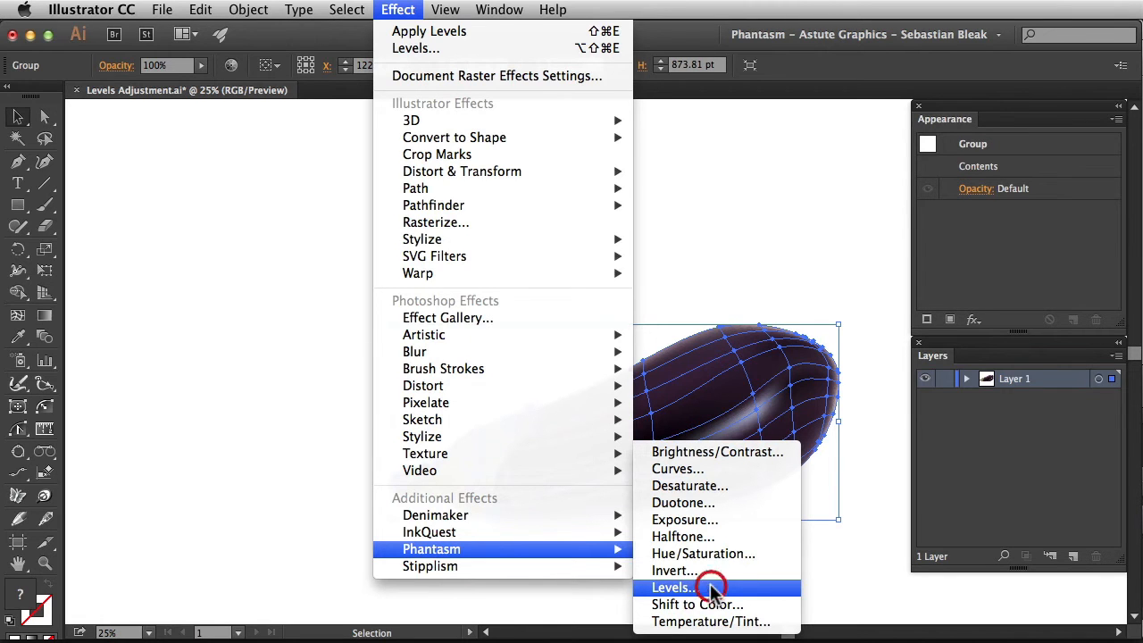
{"action": "left_click", "coordinate": [677, 588]}
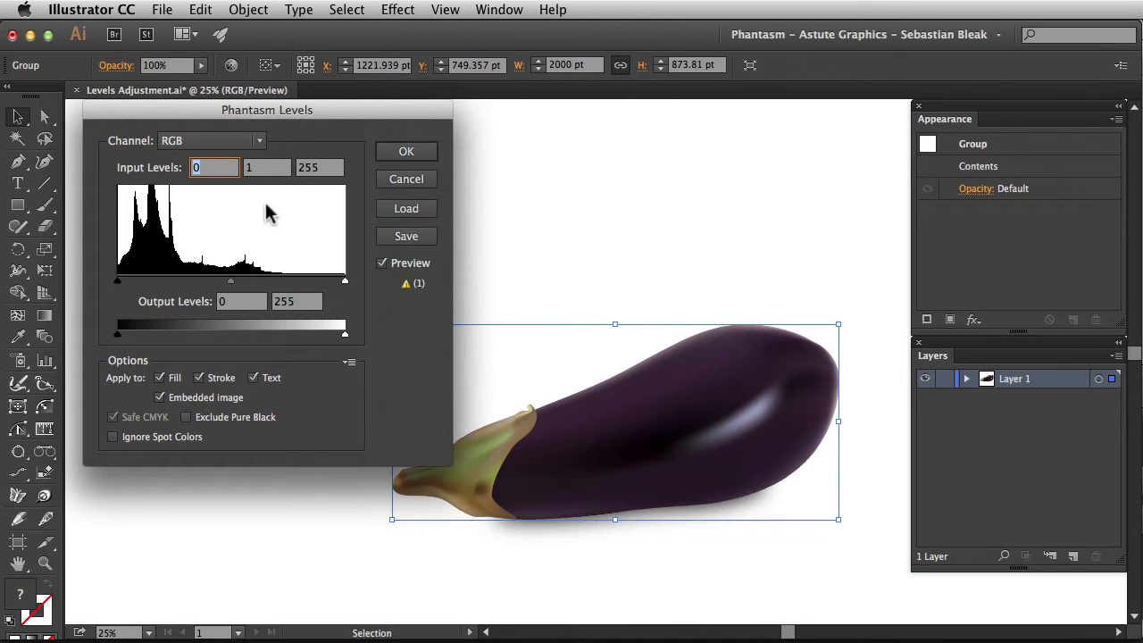
{"action": "left_click", "coordinate": [259, 140]}
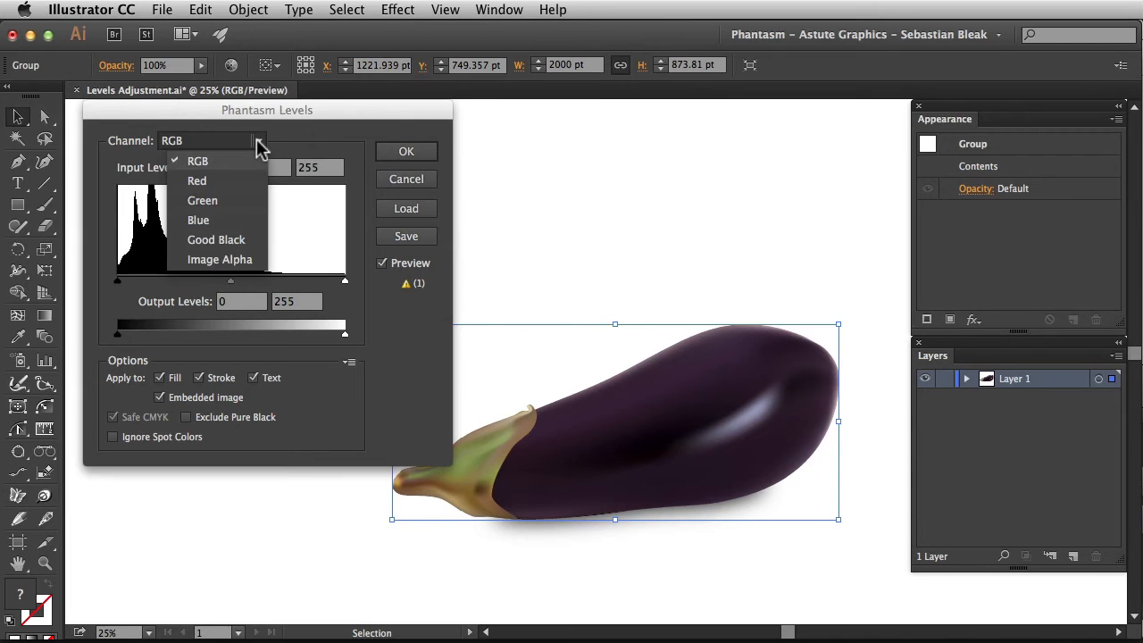
{"action": "left_click", "coordinate": [197, 161]}
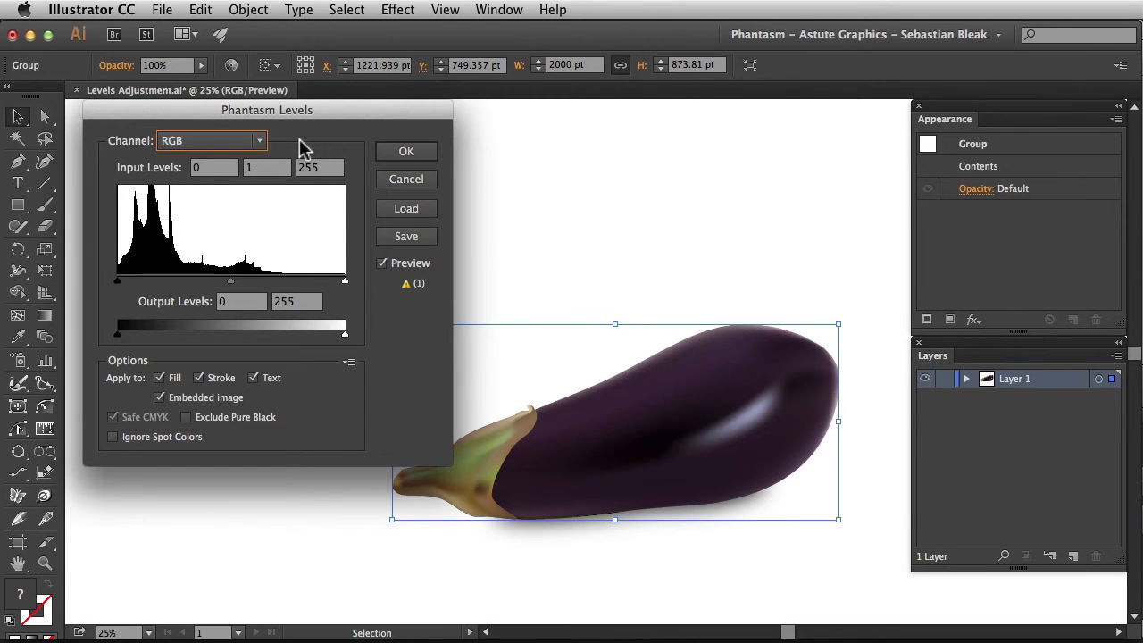
Step: Set input levels: white point 185, black point 9, midtones 1.6
{"action": "left_click", "coordinate": [266, 167]}
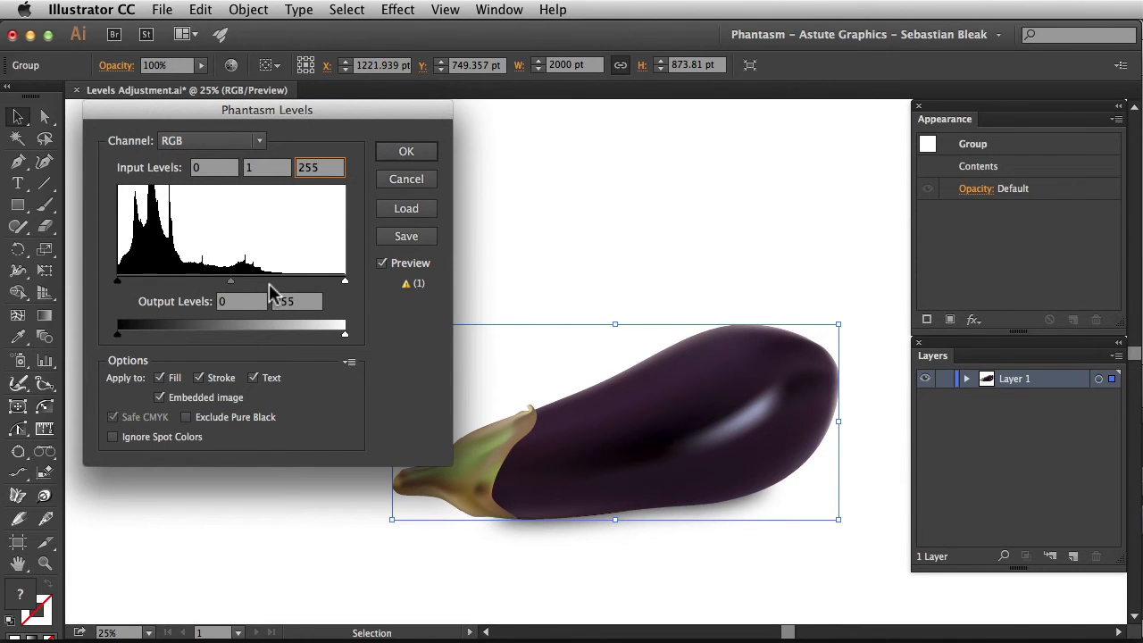
{"action": "left_click_drag", "start_coordinate": [345, 280], "coordinate": [337, 280]}
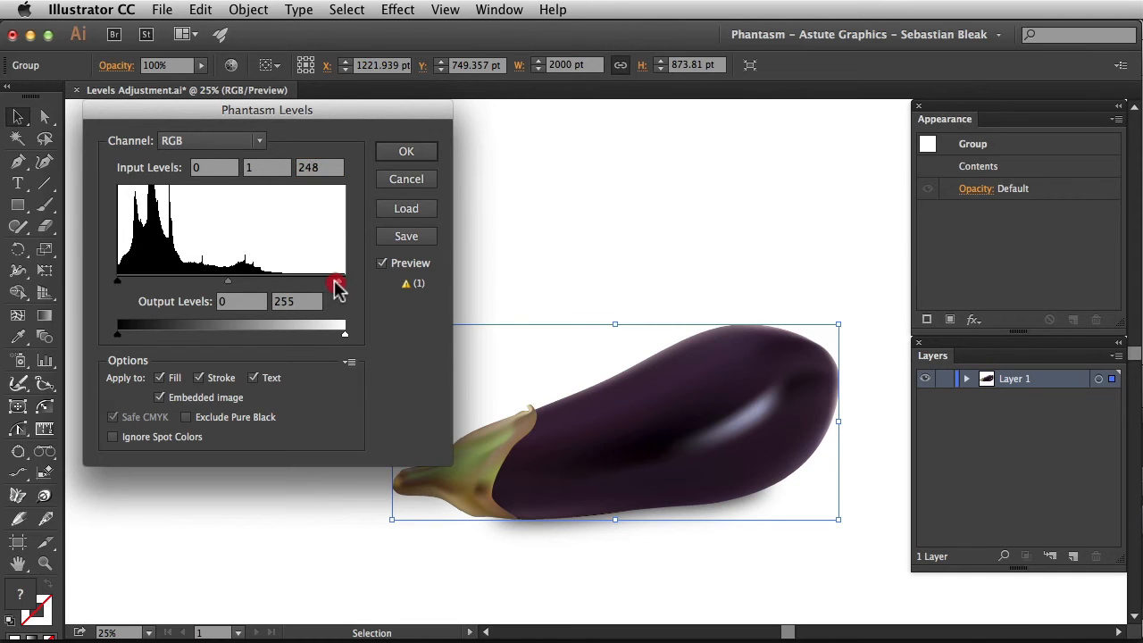
{"action": "left_click_drag", "start_coordinate": [335, 282], "coordinate": [282, 281]}
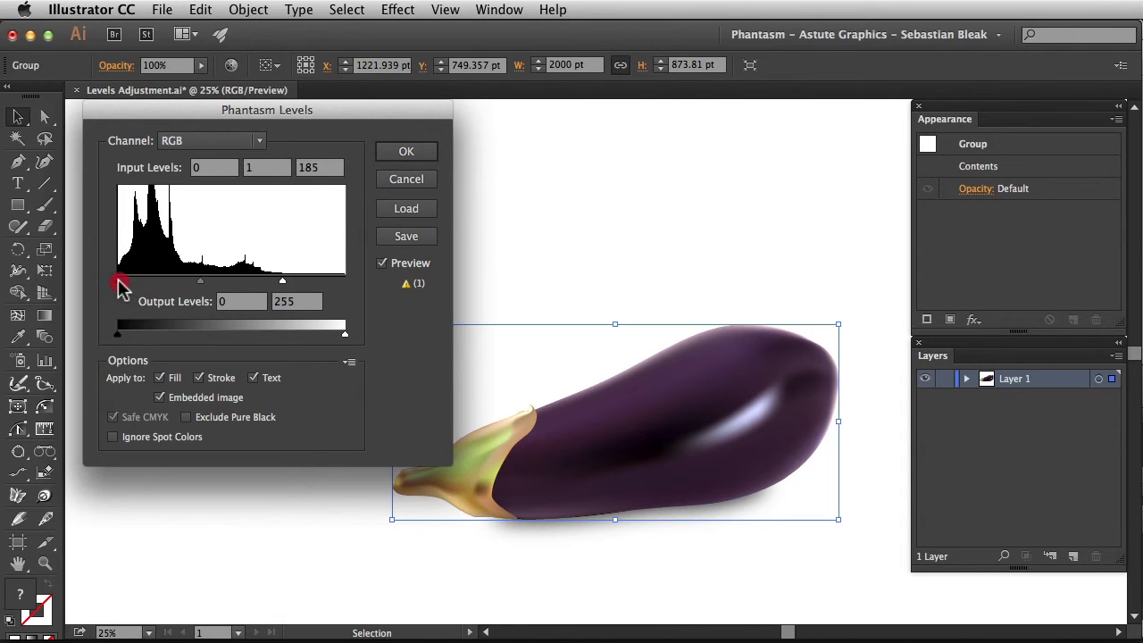
{"action": "left_click_drag", "start_coordinate": [116, 281], "coordinate": [125, 280]}
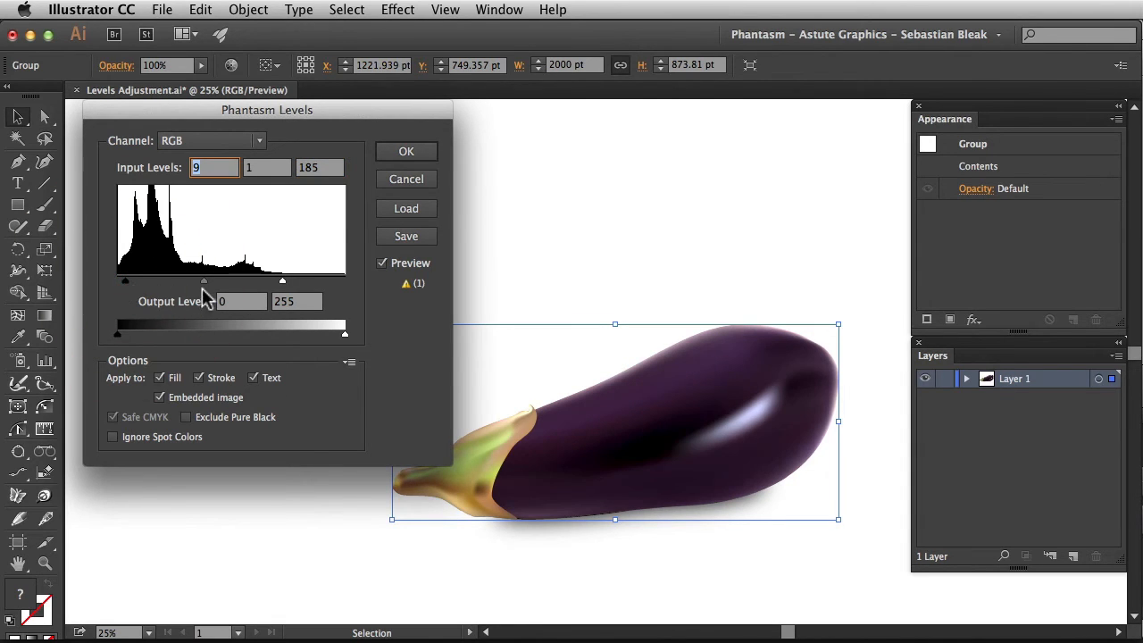
{"action": "left_click_drag", "start_coordinate": [204, 281], "coordinate": [191, 280]}
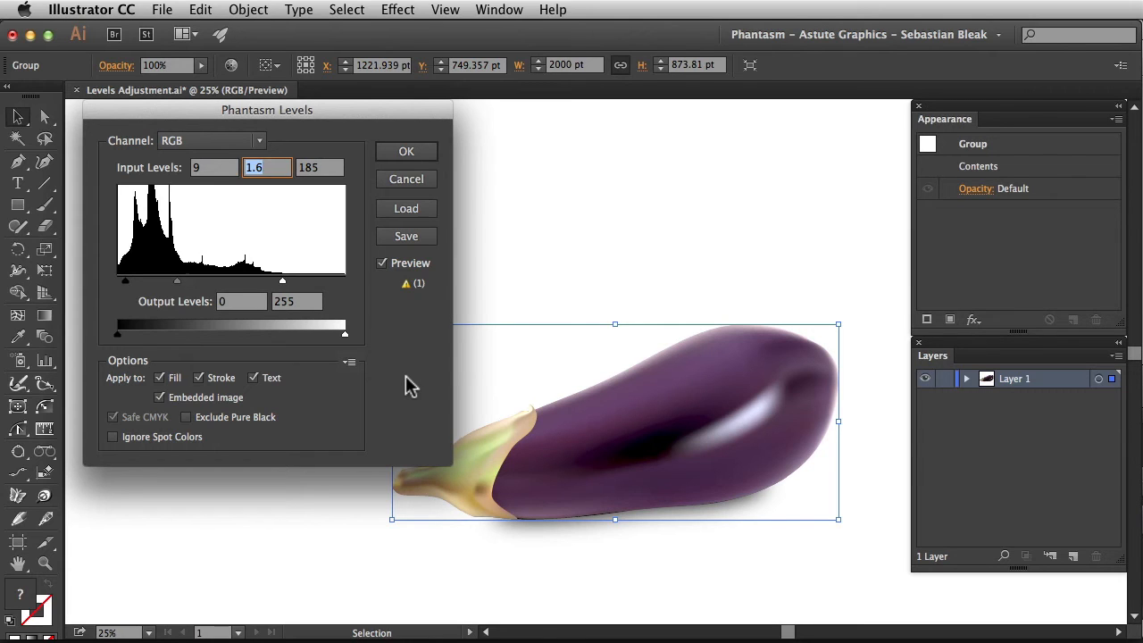
Step: Lift the output black level to 11 with white at 254, and apply
{"action": "left_click", "coordinate": [241, 301]}
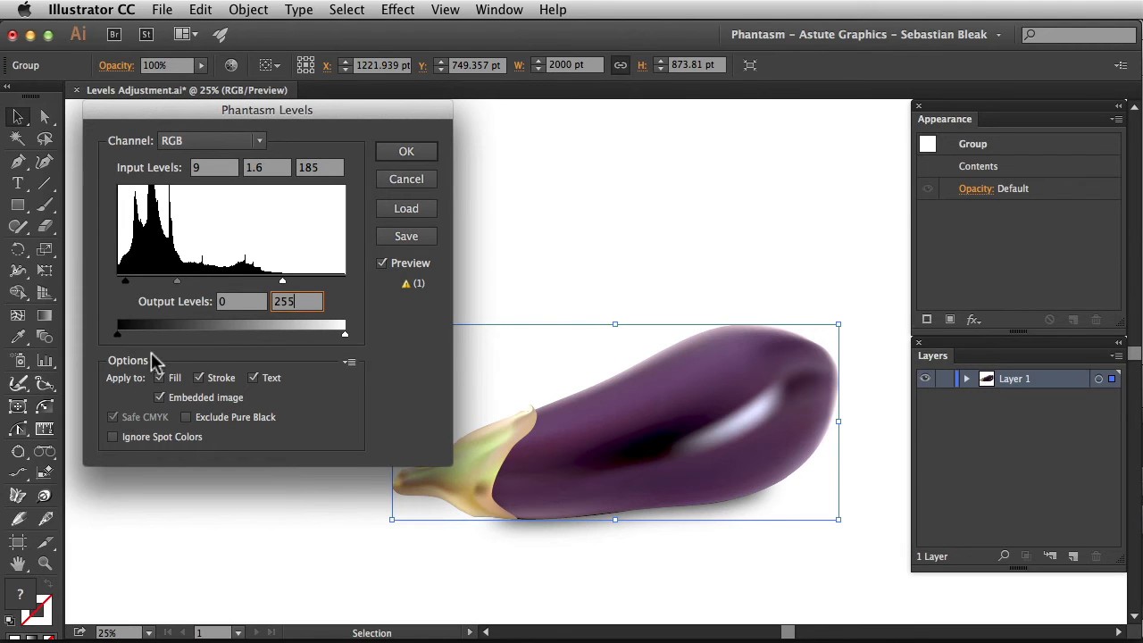
{"action": "left_click_drag", "start_coordinate": [116, 333], "coordinate": [125, 333]}
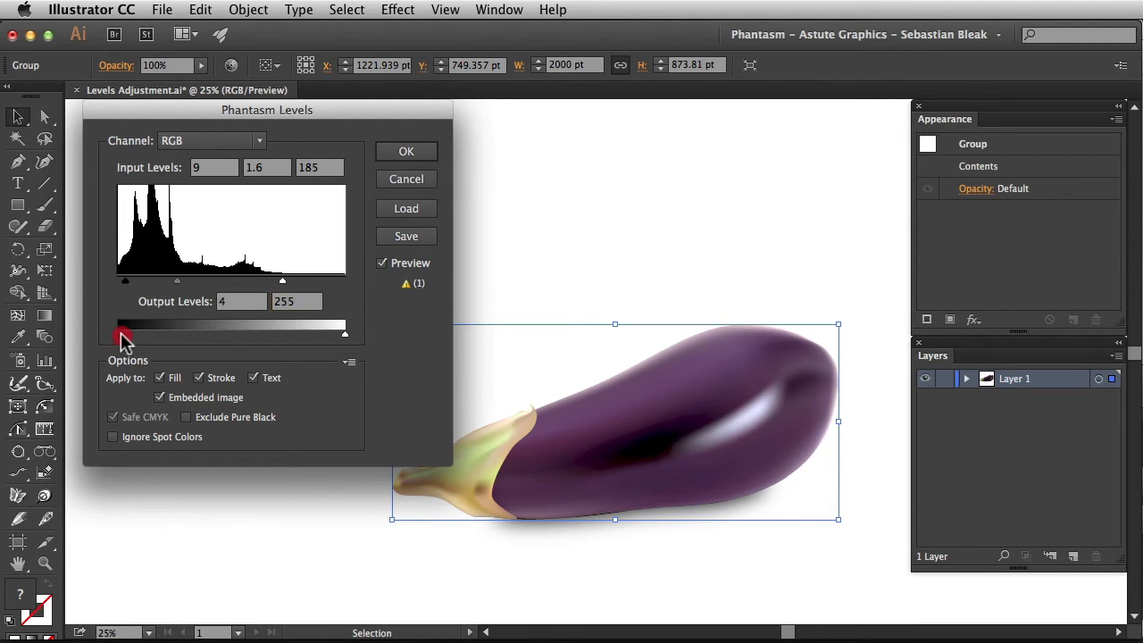
{"action": "left_click_drag", "start_coordinate": [125, 333], "coordinate": [142, 334]}
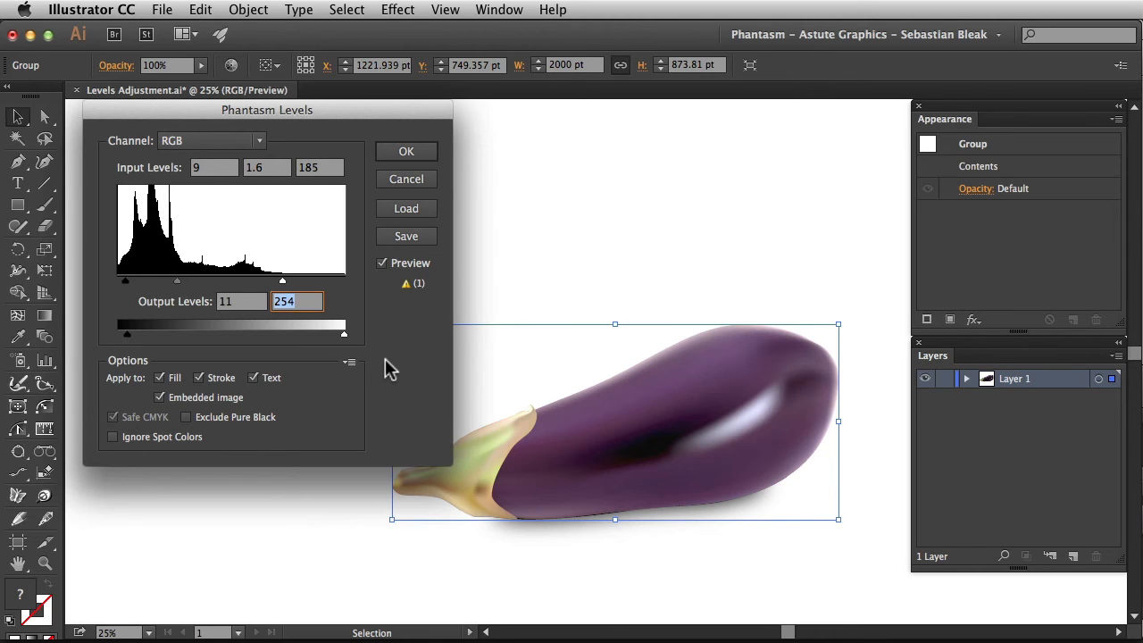
{"action": "left_click", "coordinate": [406, 151]}
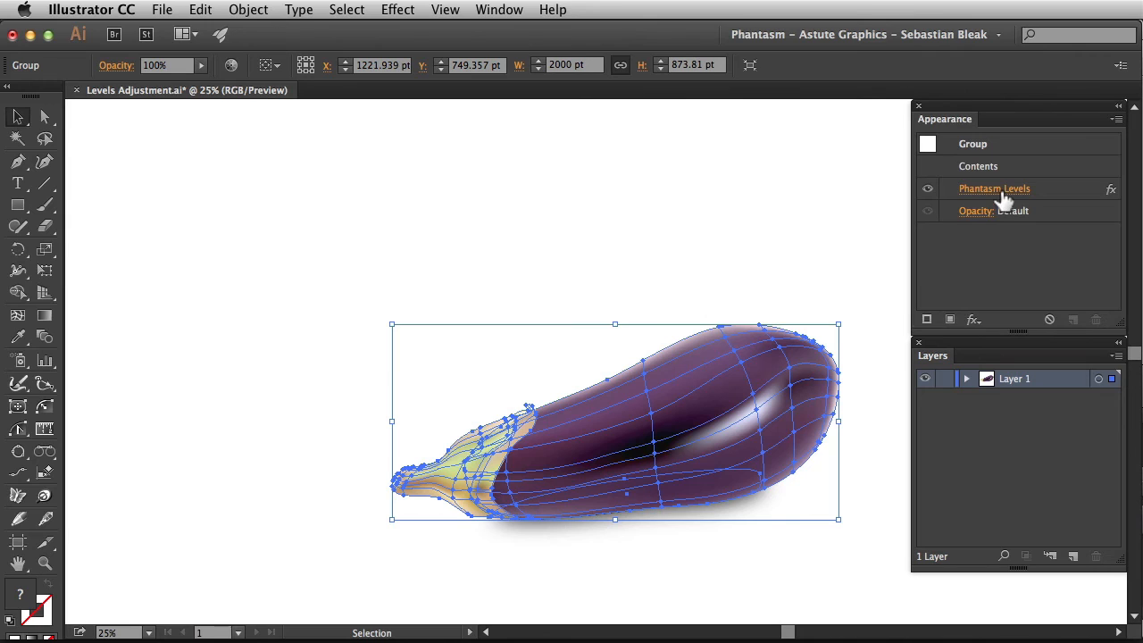
{"action": "mouse_move", "coordinate": [1001, 195]}
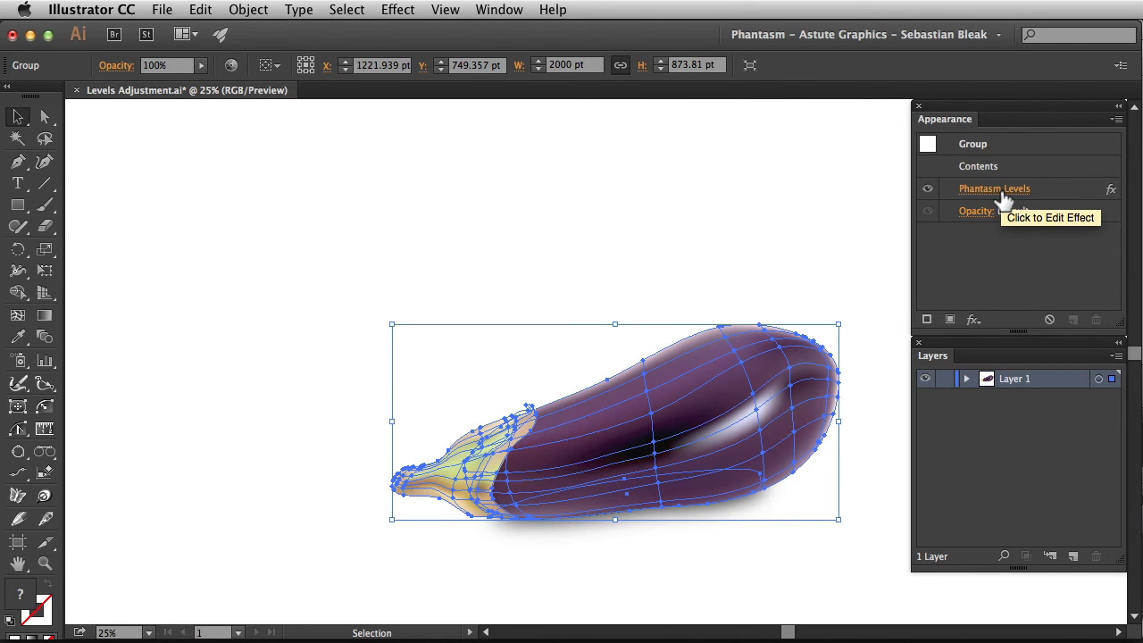
{"action": "mouse_move", "coordinate": [906, 253]}
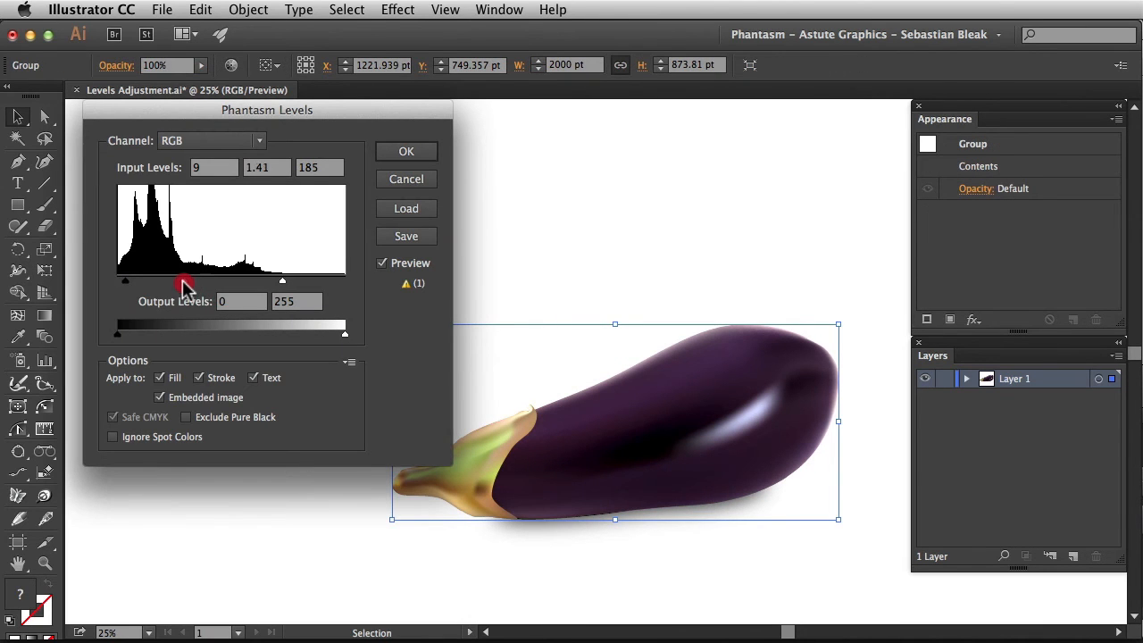
Step: Drag the midtone slider back to 1.6 in the reopened Levels settings
{"action": "left_click_drag", "start_coordinate": [183, 280], "coordinate": [177, 280]}
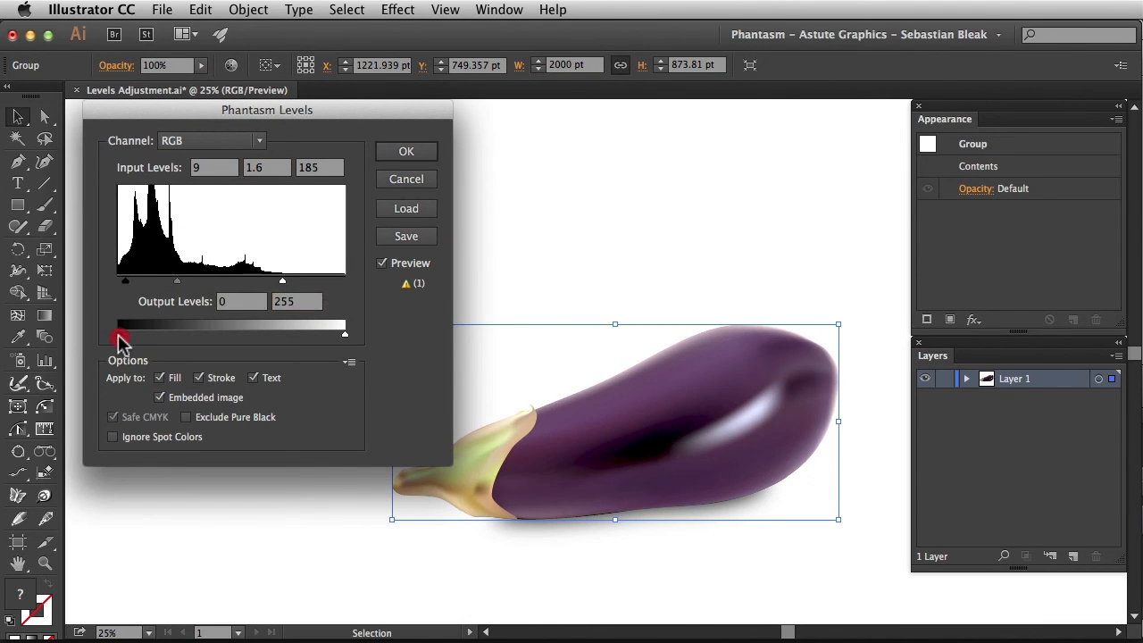